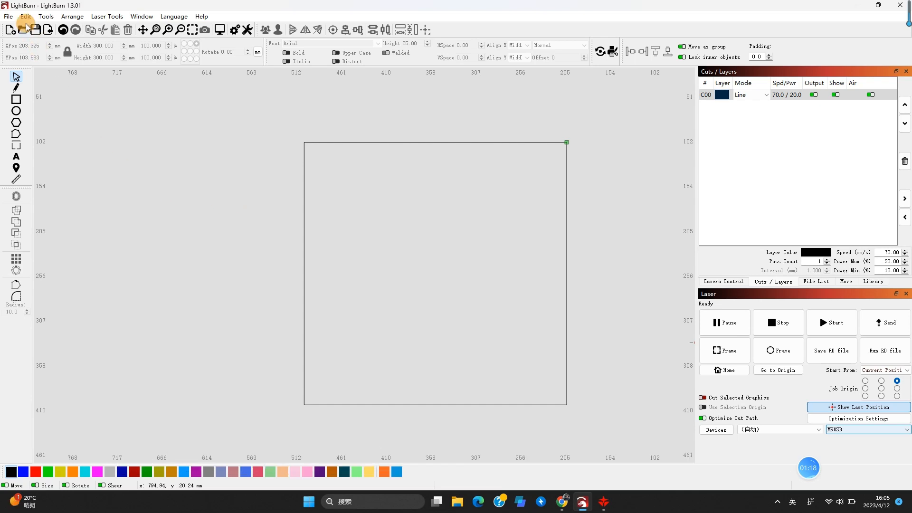
Step: Read the controller's machine settings from Edit > Machine Settings
left_click(25, 16)
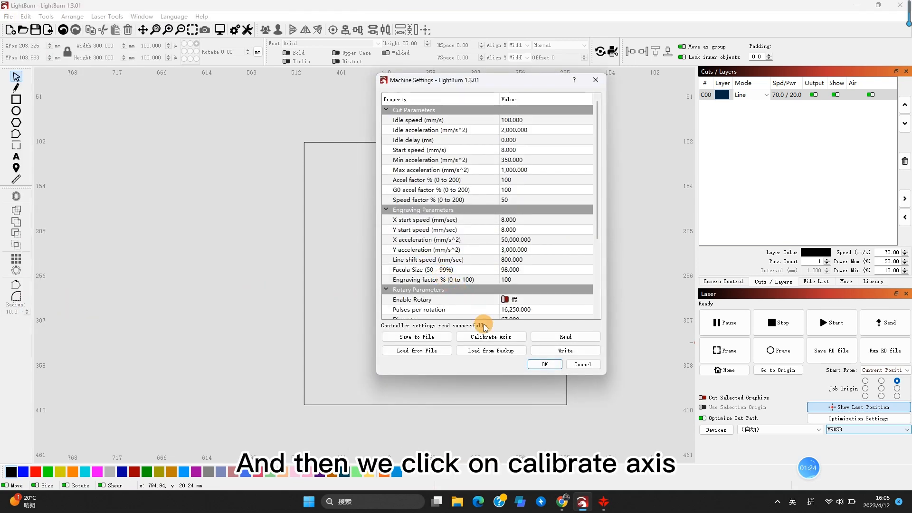
Step: Calibrate the X axis with requested 300 and actual 296, queuing step length 6.09587
left_click(490, 336)
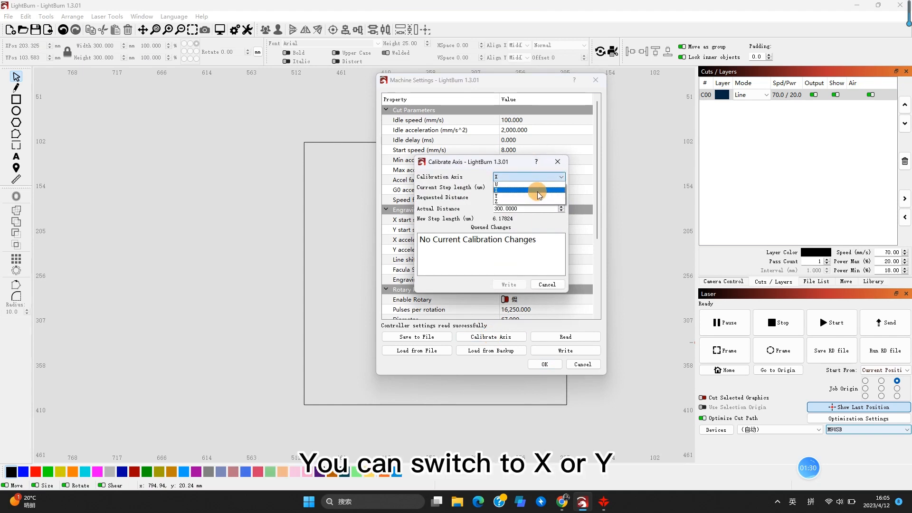
left_click(496, 177)
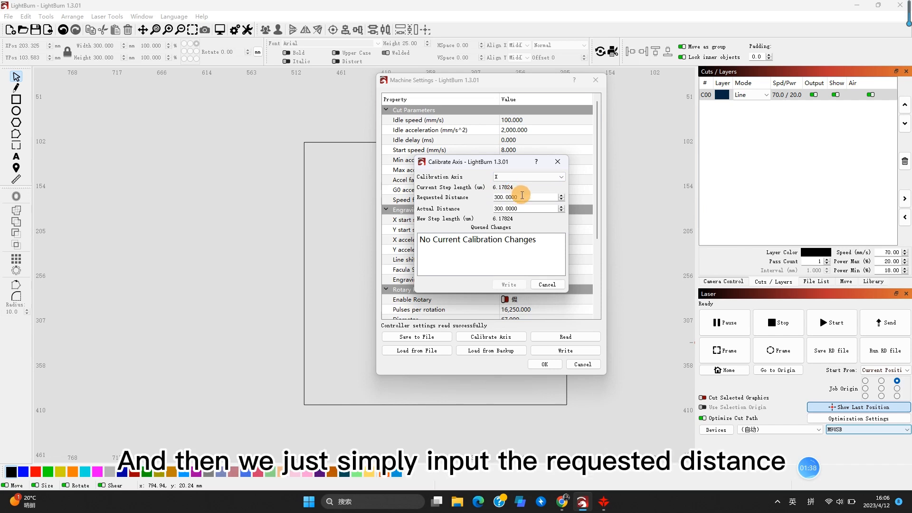
mouse_move(522, 196)
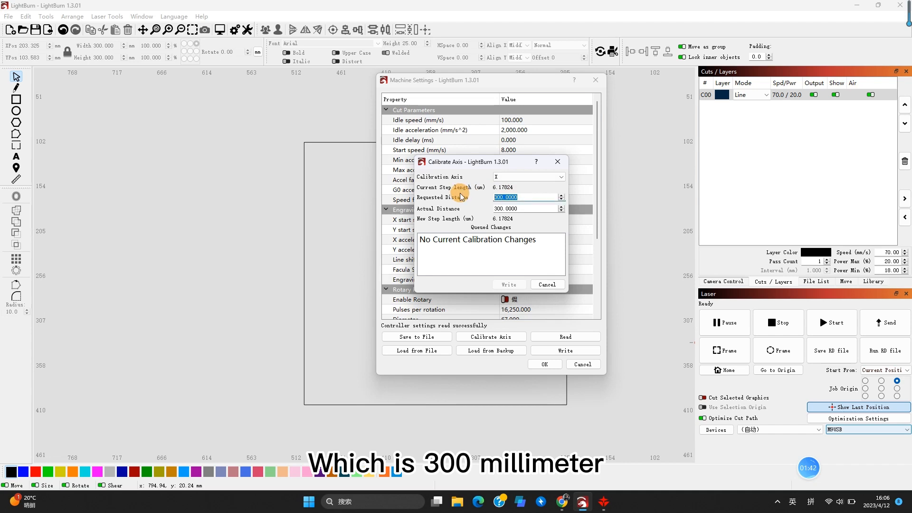
type("300")
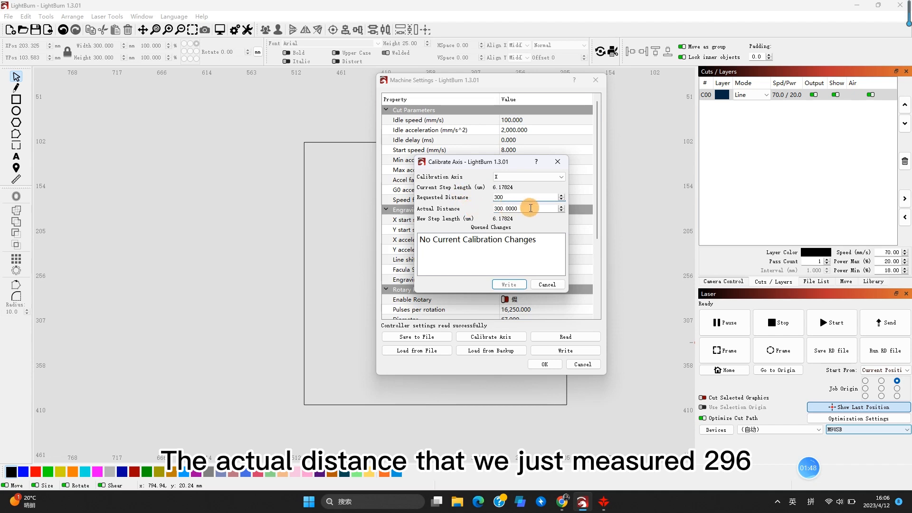
type("296")
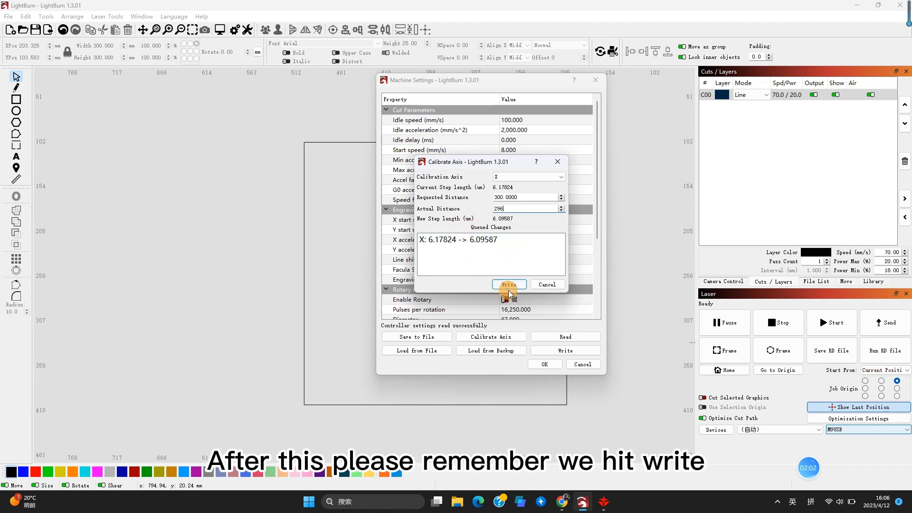
Step: Write the queued X step-length change to the controller and close Machine Settings
left_click(507, 284)
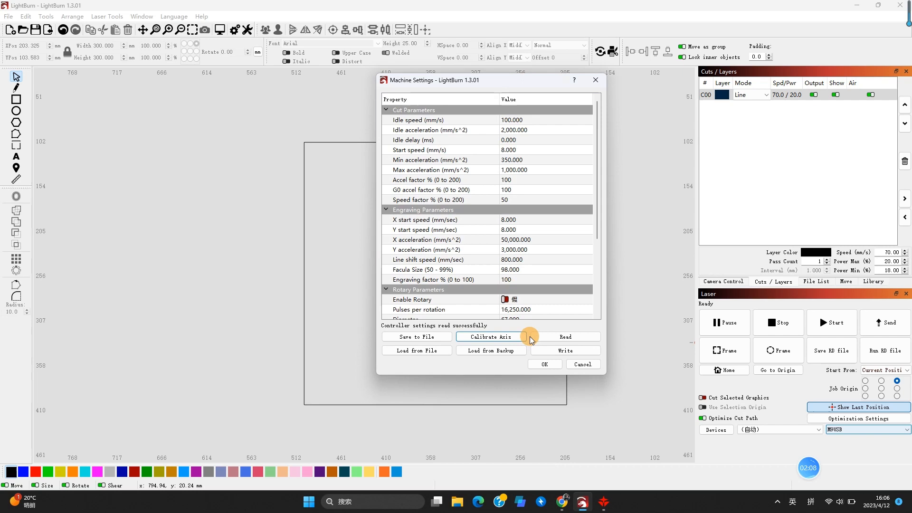
left_click(543, 364)
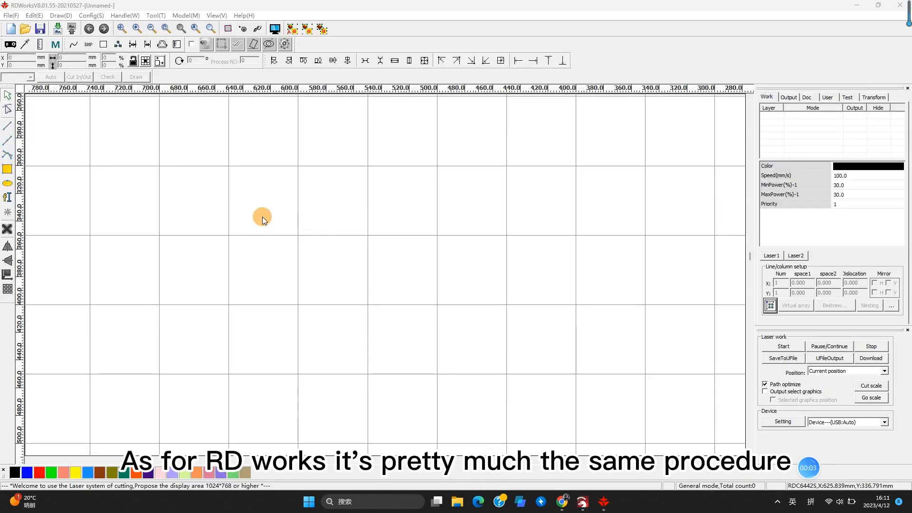
mouse_move(112, 128)
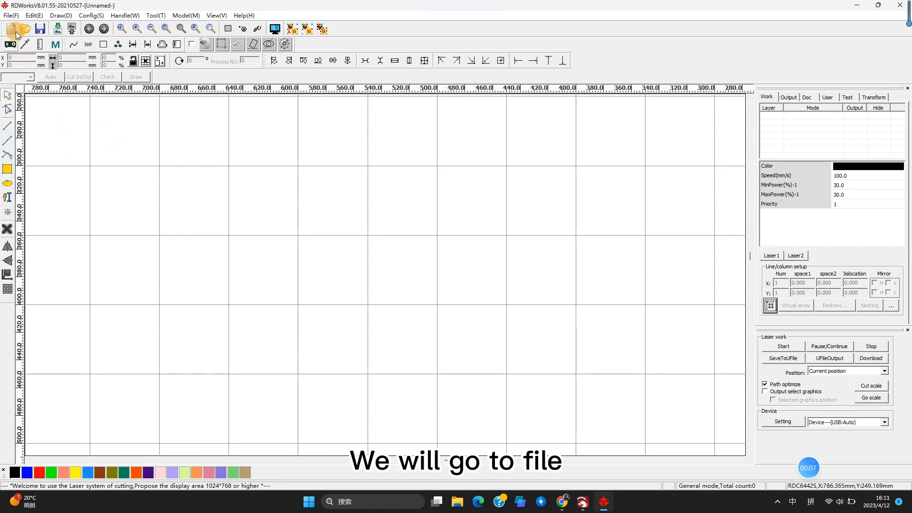
Step: Show the RDWorks vendor settings on the X motor parameters (step length 6.17824)
left_click(11, 16)
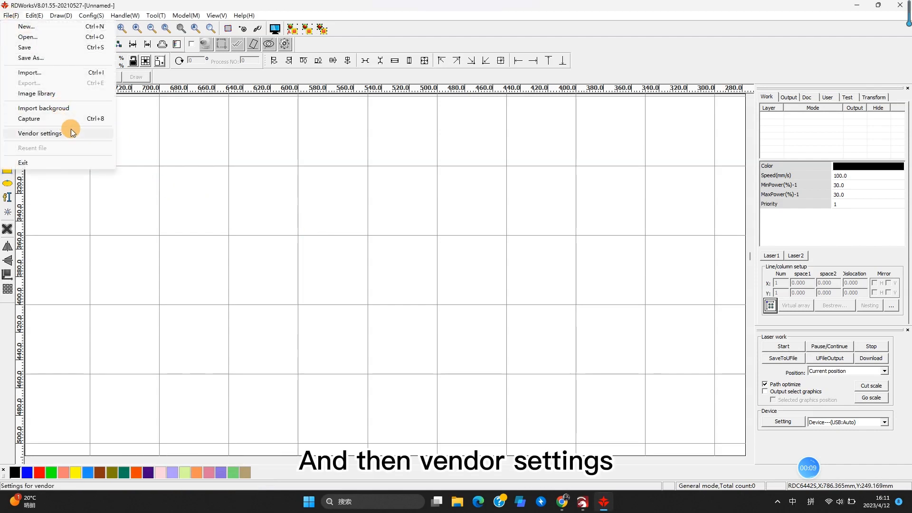
left_click(39, 133)
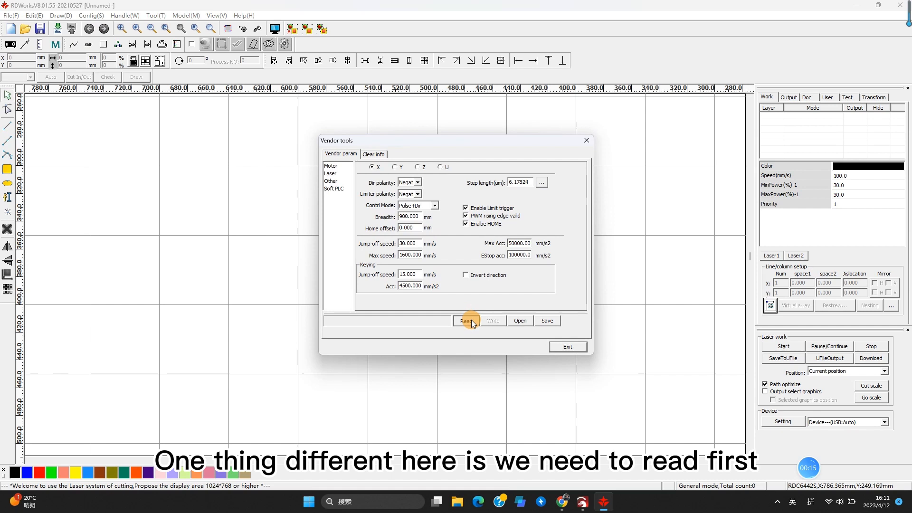
Step: Read the controller parameters, confirm X step length 6.09587 in the calculator, and write it back
left_click(467, 320)
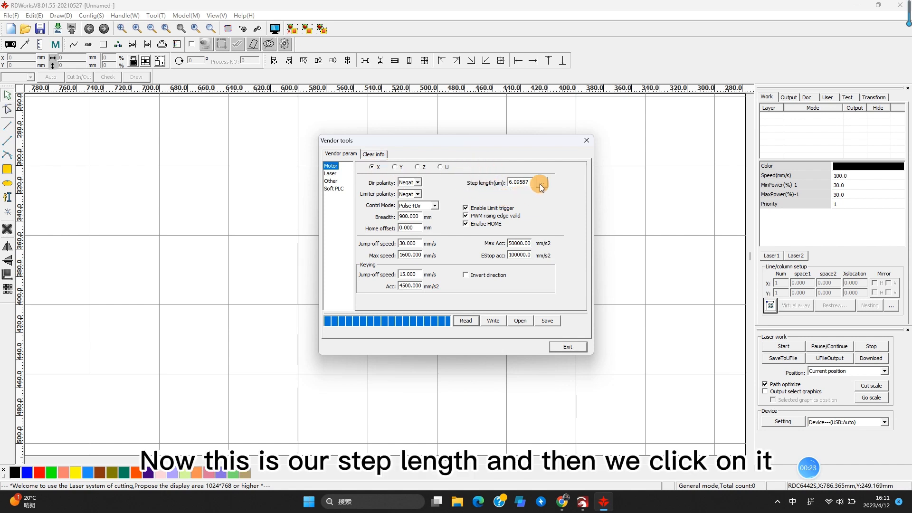
left_click(540, 182)
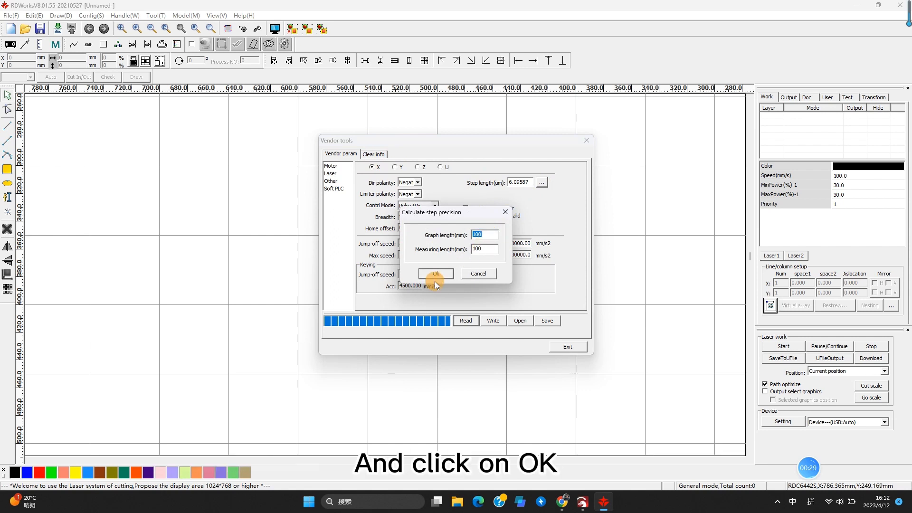
left_click(435, 274)
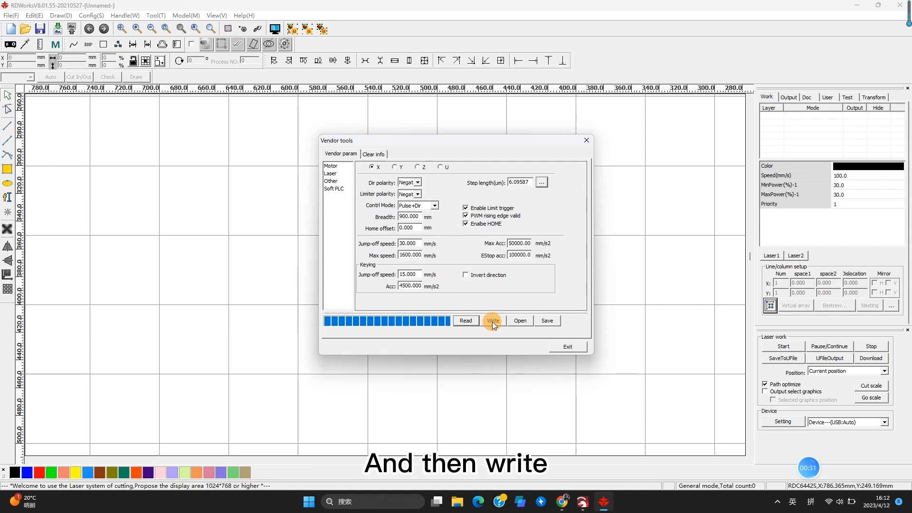
left_click(492, 320)
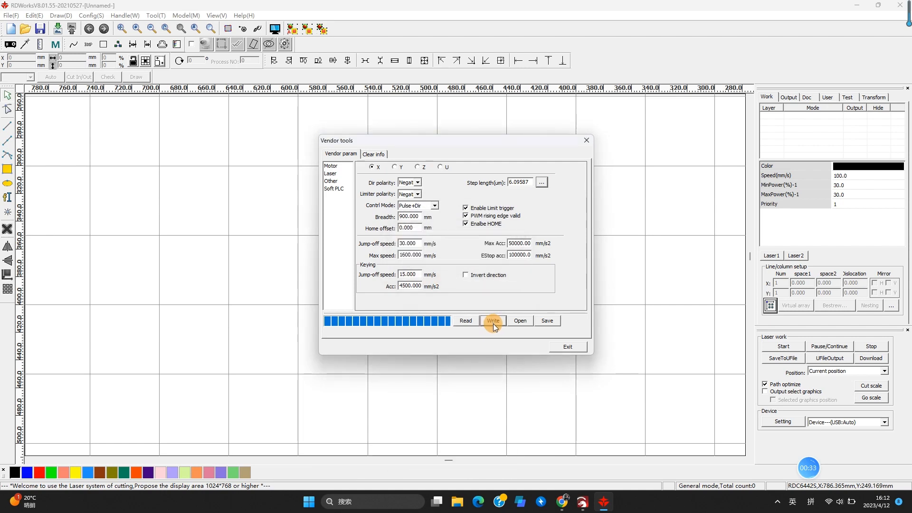